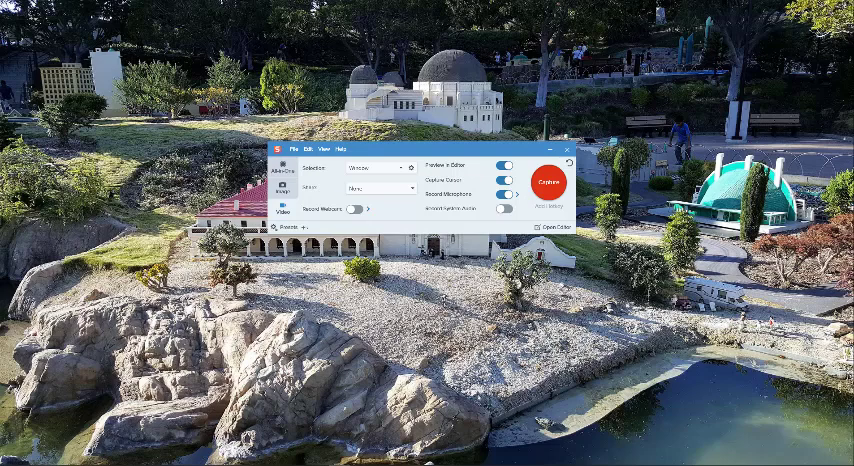
mouse_move(84, 234)
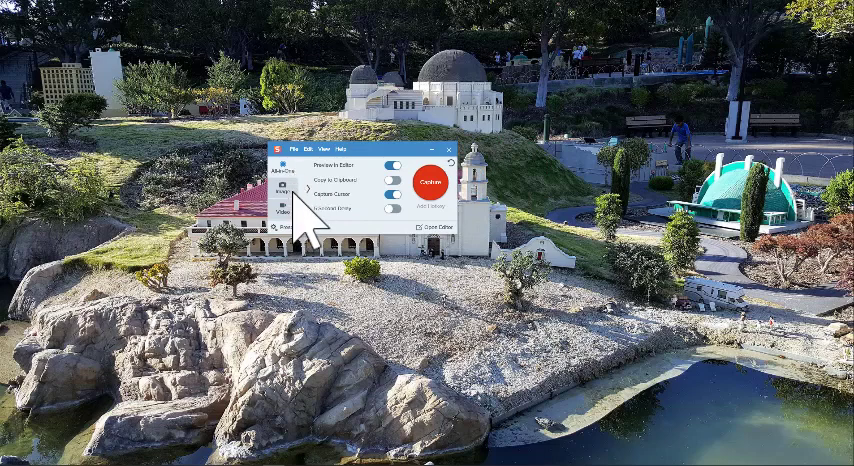
mouse_move(355, 225)
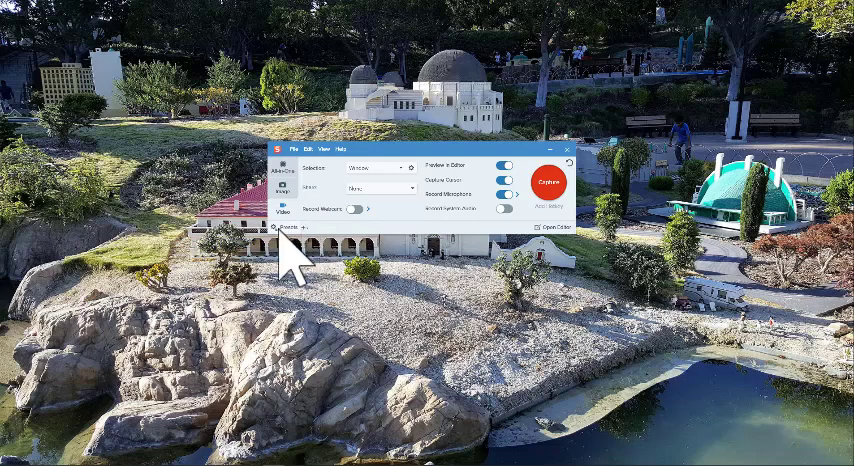
mouse_move(300, 258)
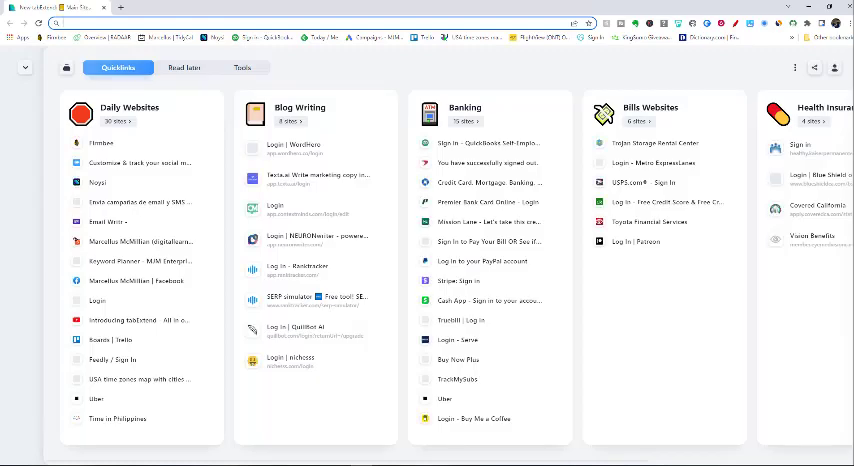
Select Chrome's address bar to enter the msn.com address
click(90, 23)
text(msn.com)
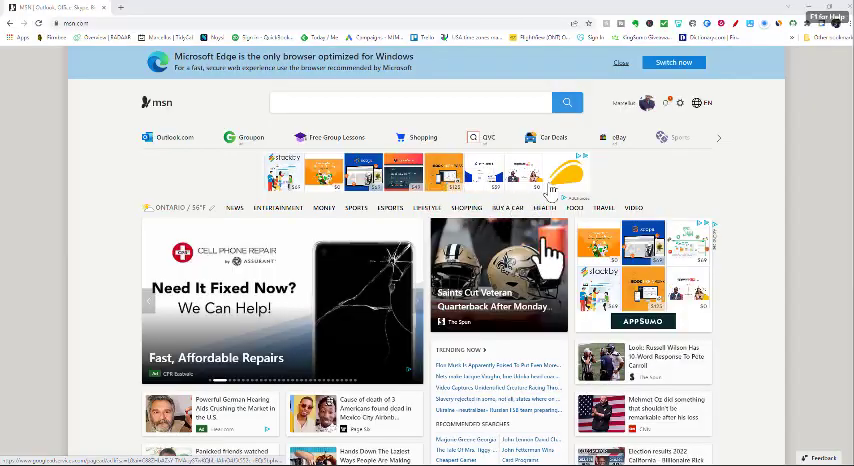
mouse_move(445, 15)
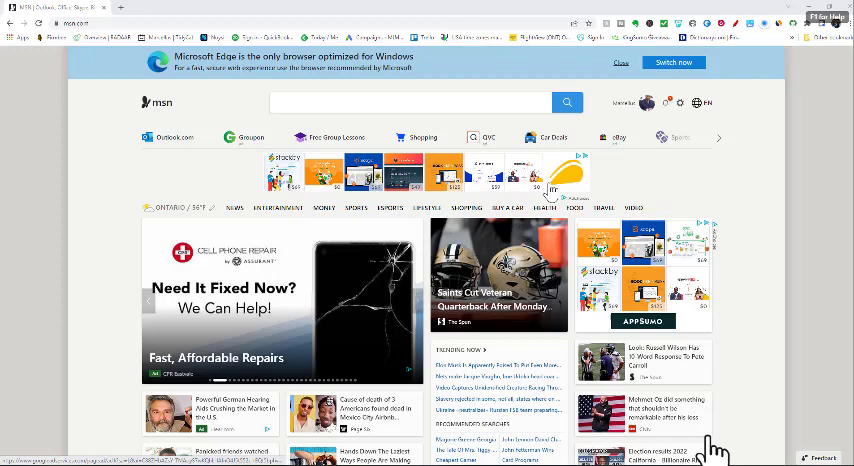
mouse_move(335, 310)
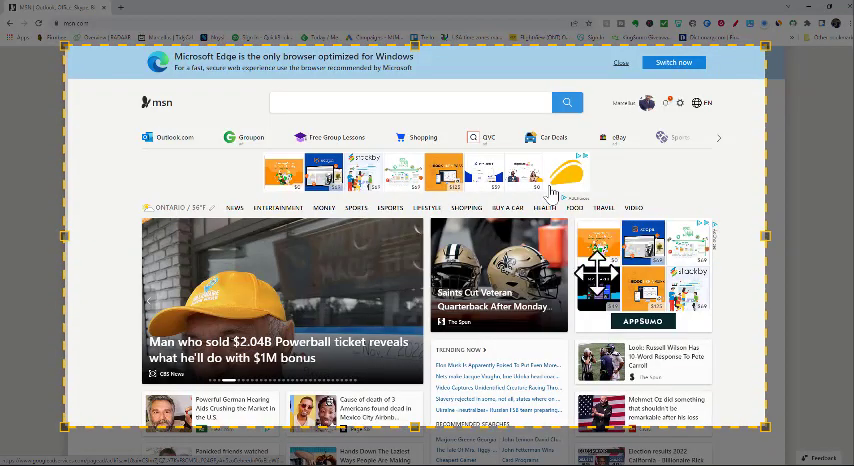
mouse_move(513, 358)
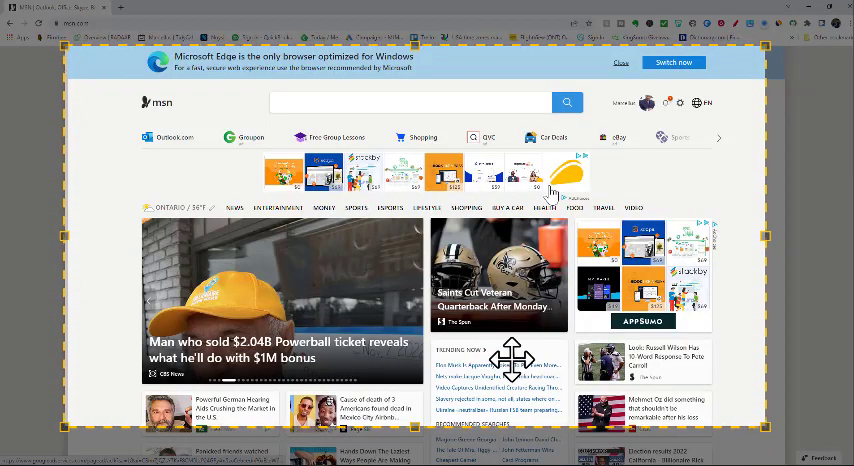
mouse_move(540, 160)
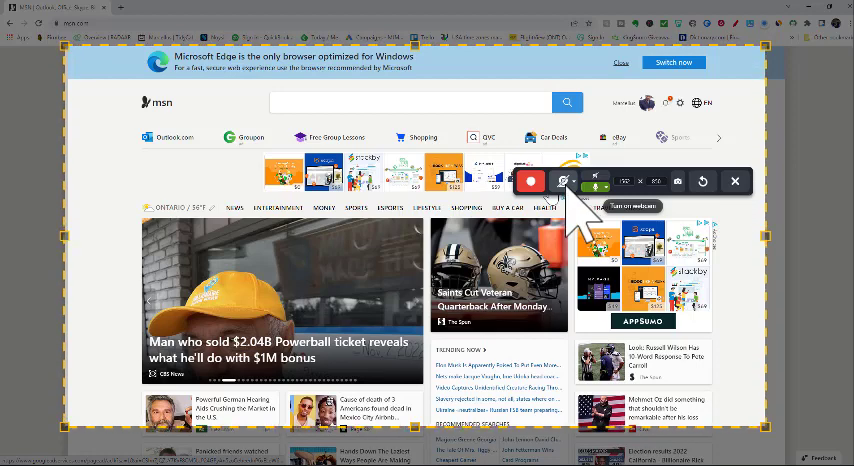
mouse_move(645, 190)
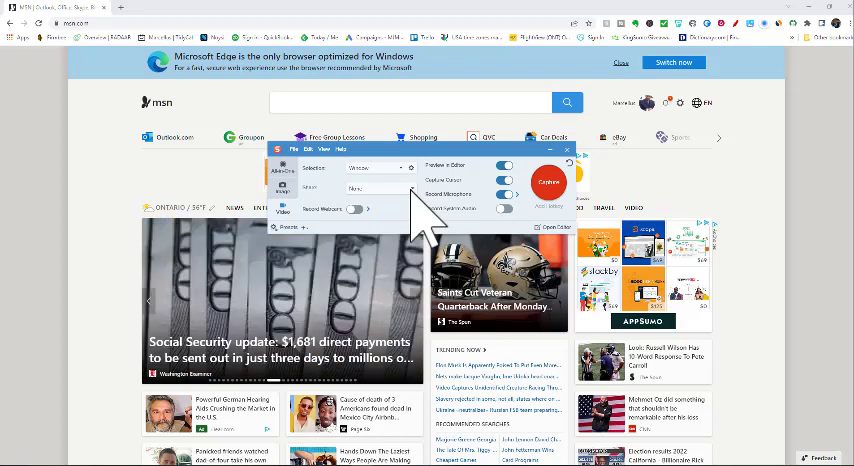
Expand the Share dropdown in the Snagit video capture settings
click(378, 187)
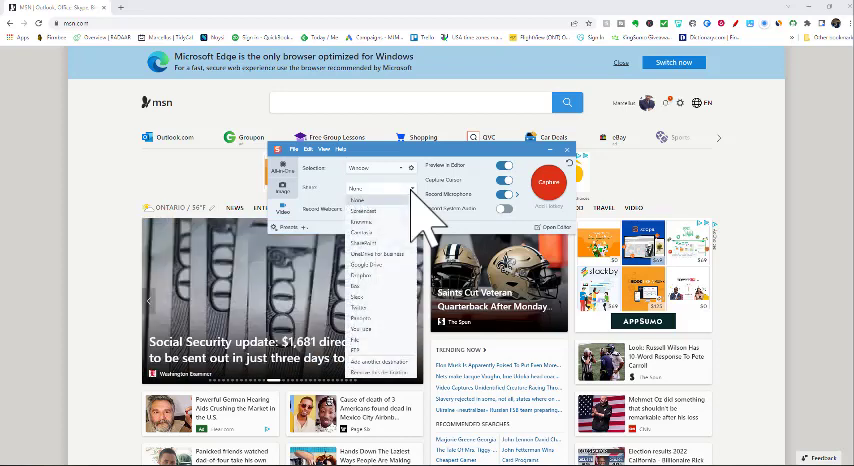